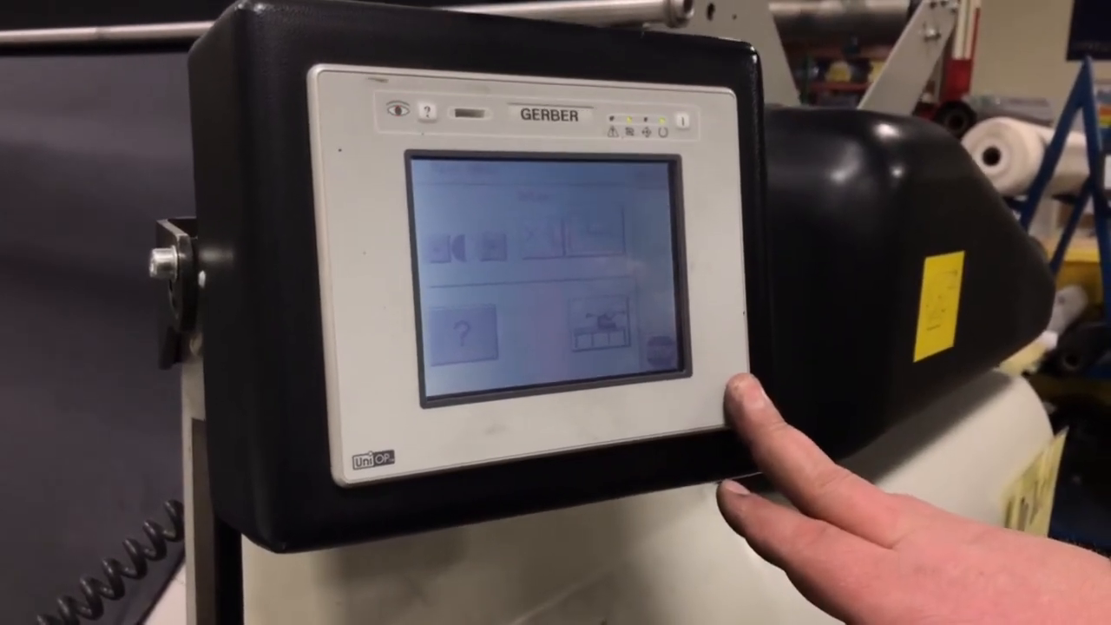
- Leave the start menu and bring up the main laminating operation screen
click(703, 391)
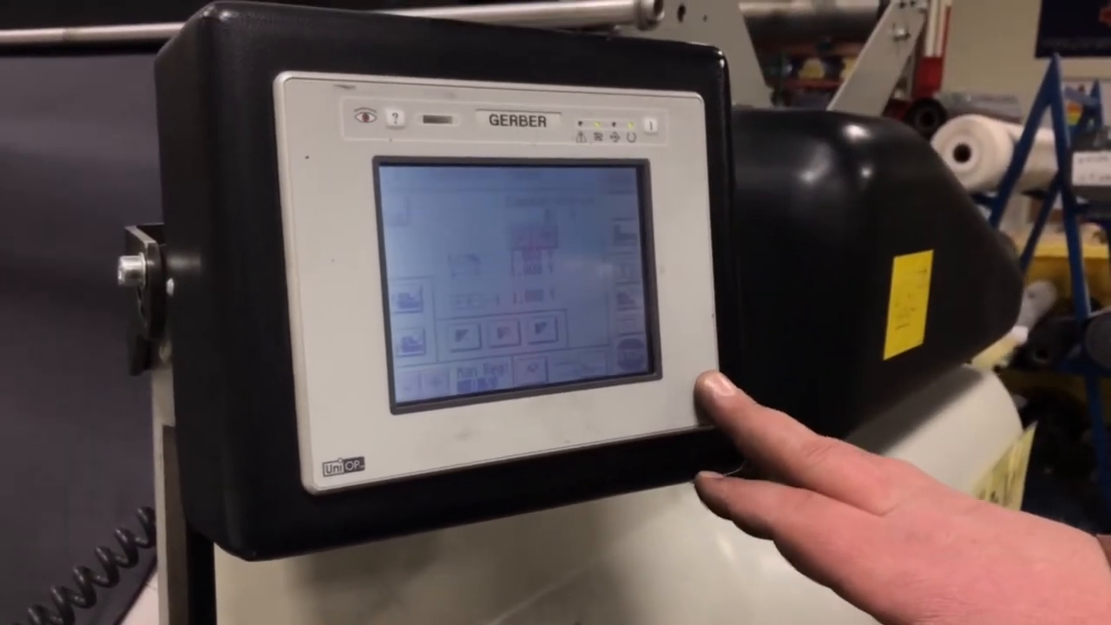